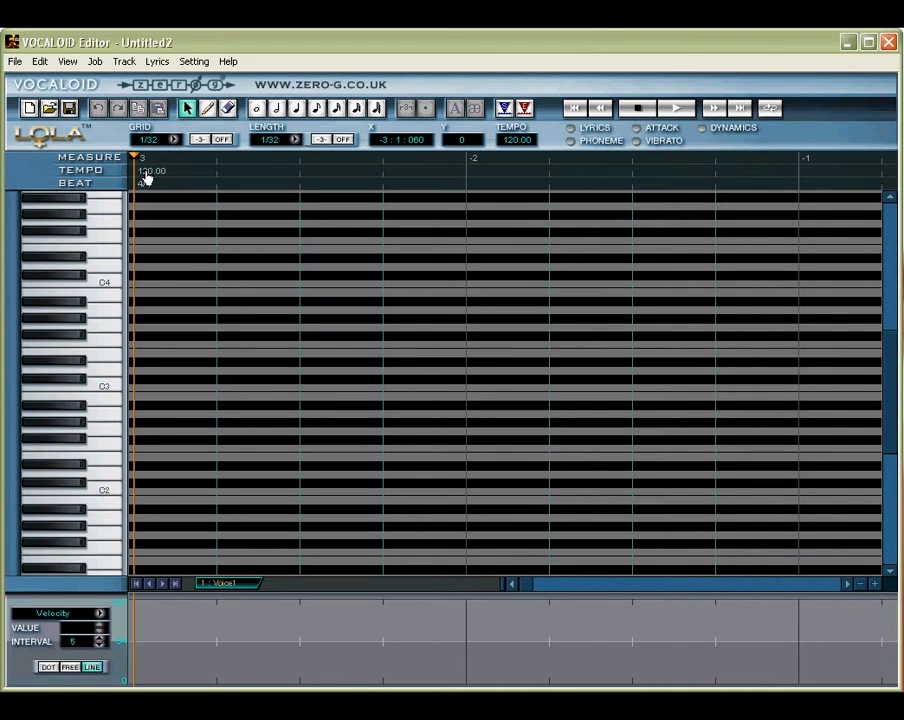
Set the global tempo to 96 BPM via the Tempo ruler's Global Tempo dialog.
double_click(150, 170)
type("96")
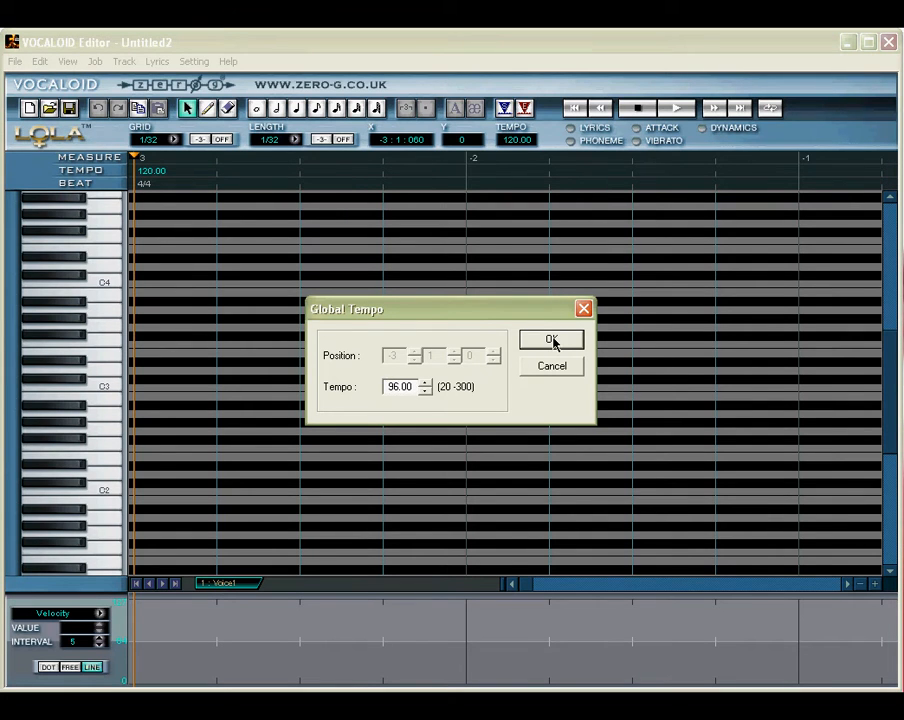
left_click(550, 340)
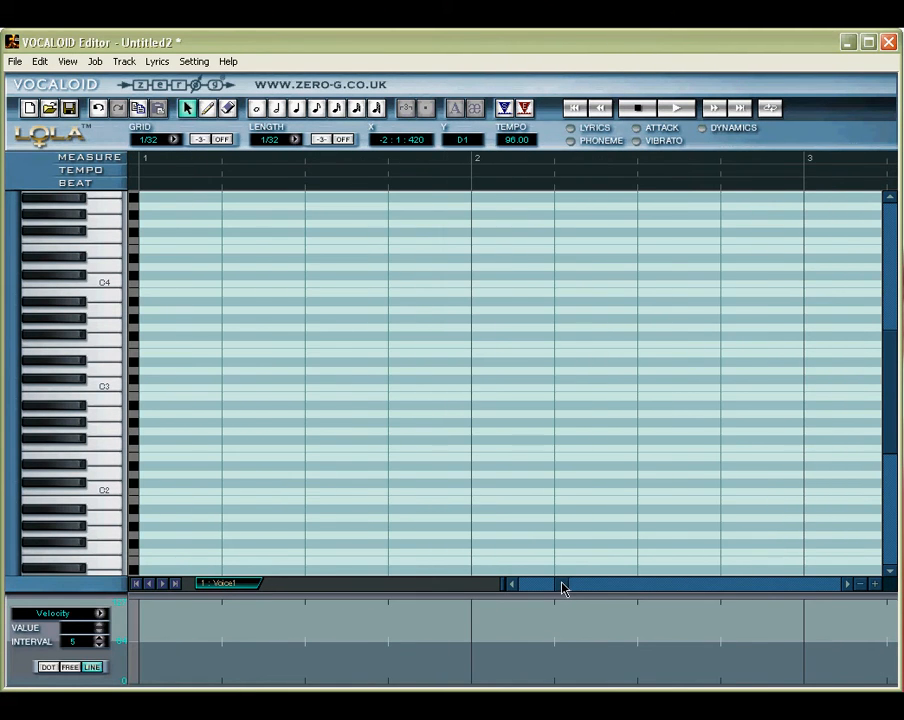
mouse_move(520, 280)
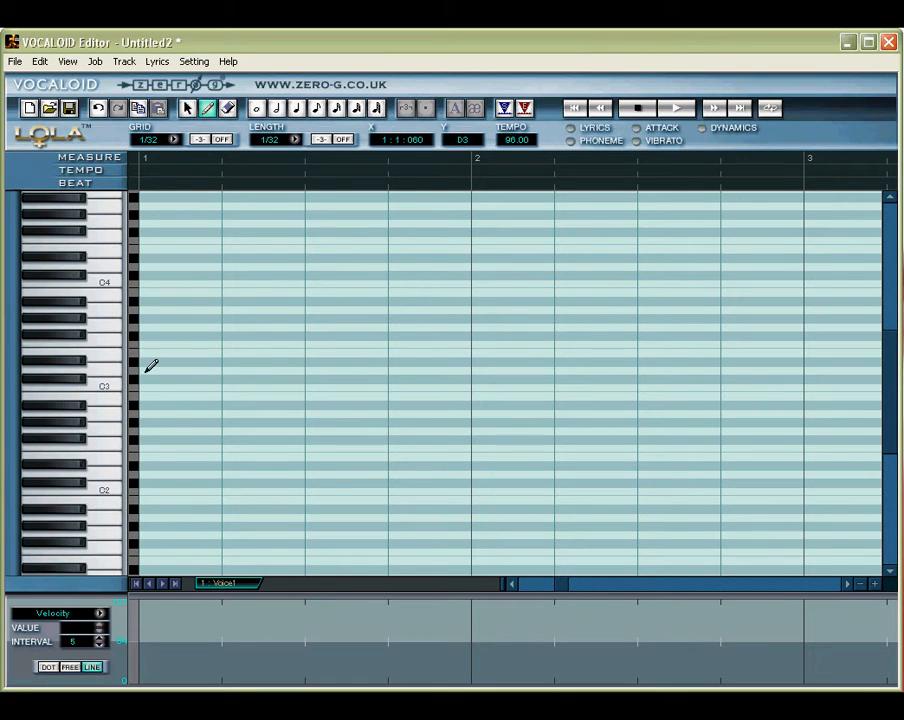
Draw seven ascending notes with the Pencil tool across the first two measures.
left_click_drag(140, 378, 220, 376)
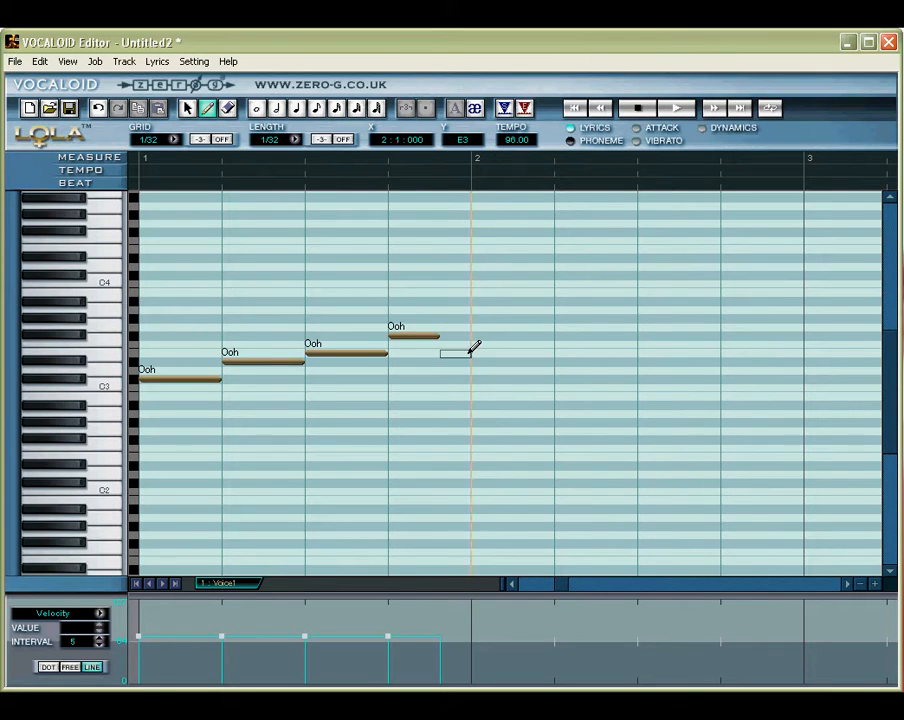
left_click(456, 344)
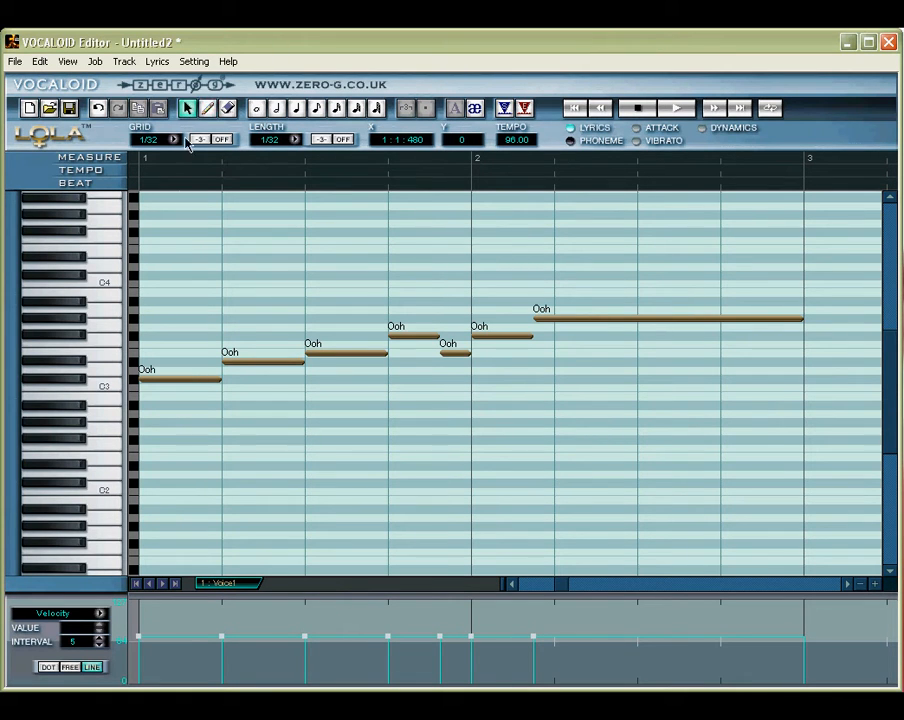
Enter the lyrics my, name, is, lo- on the first four notes.
left_click(148, 378)
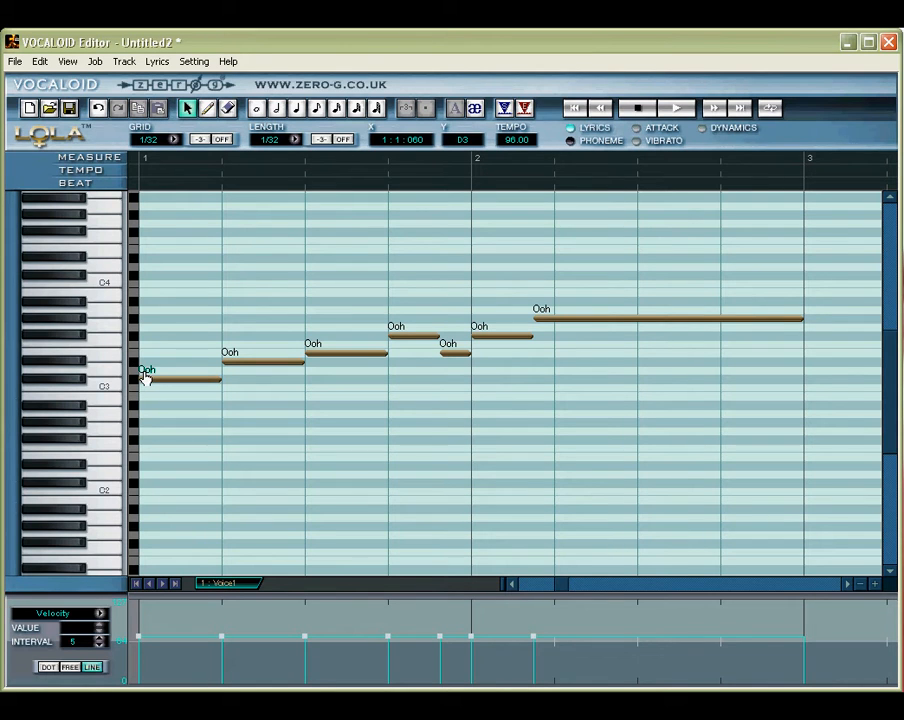
type("my")
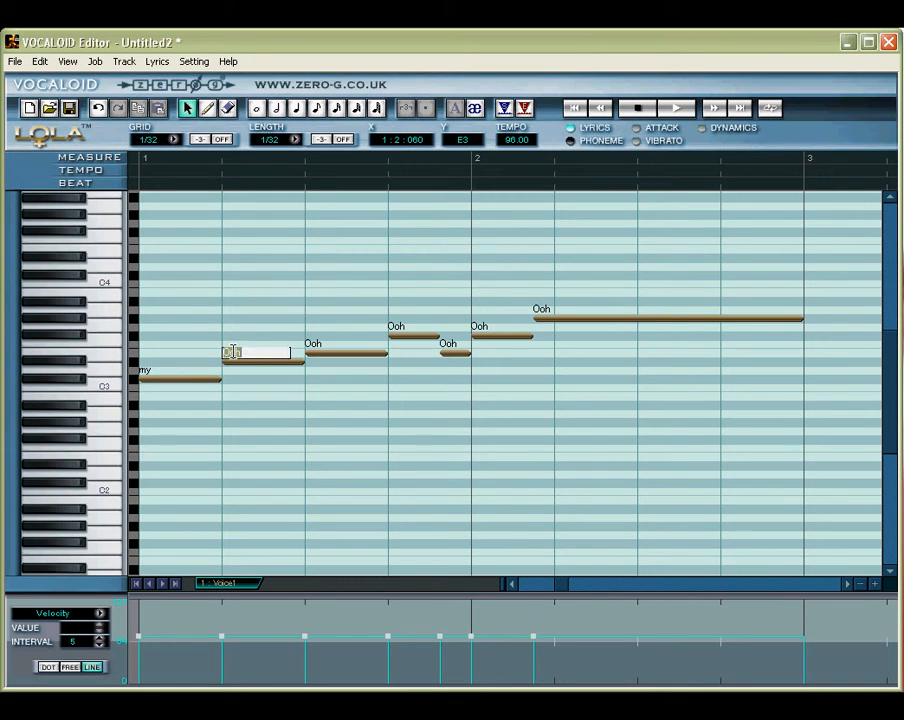
type("name")
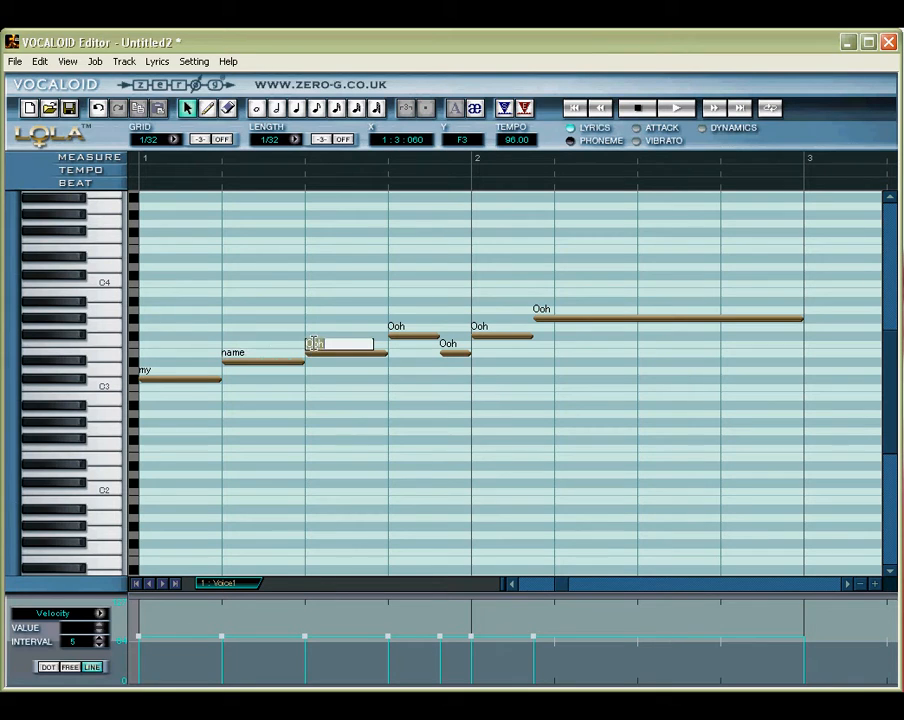
type("is")
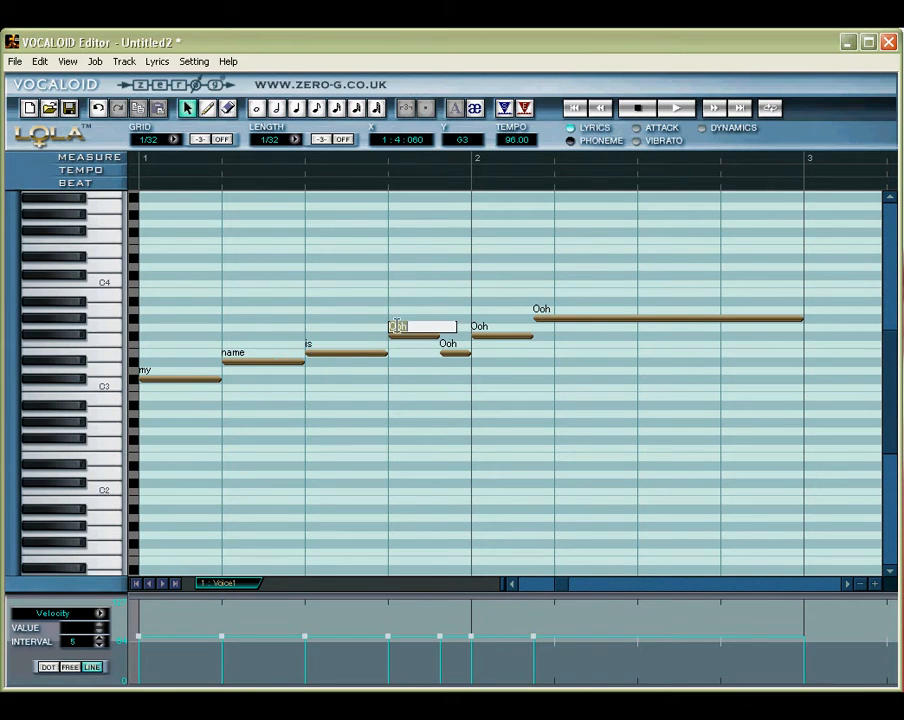
type("lo-")
left_click(668, 312)
type("la")
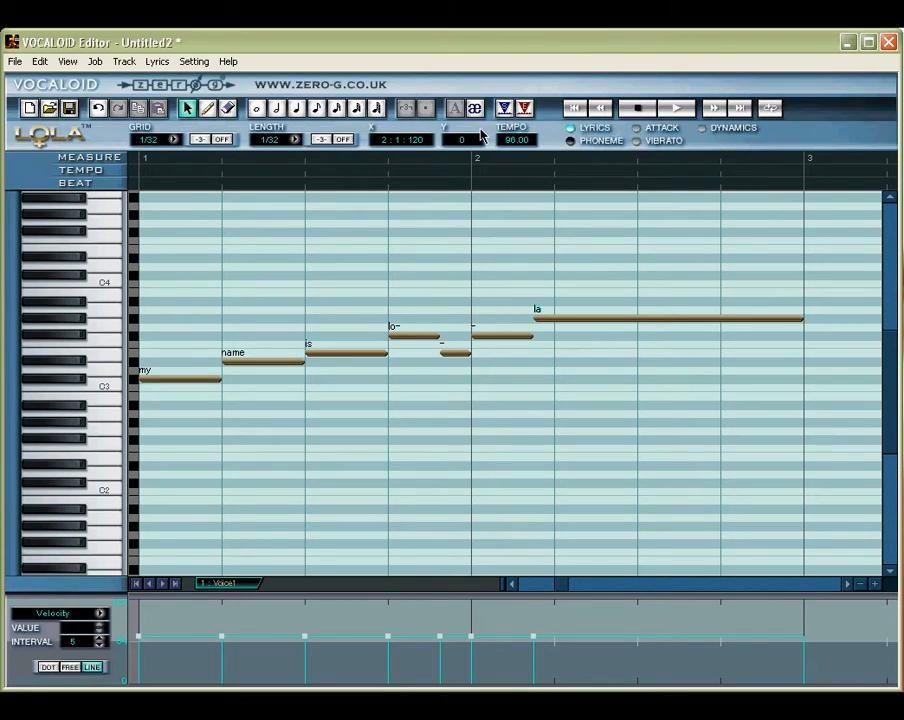
left_click(474, 108)
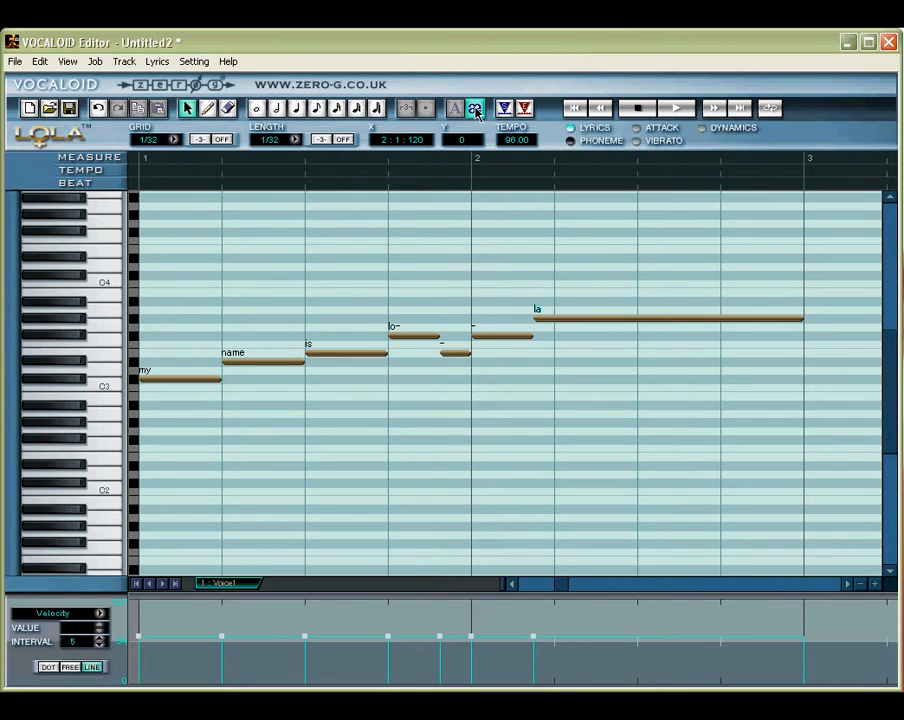
left_click(474, 108)
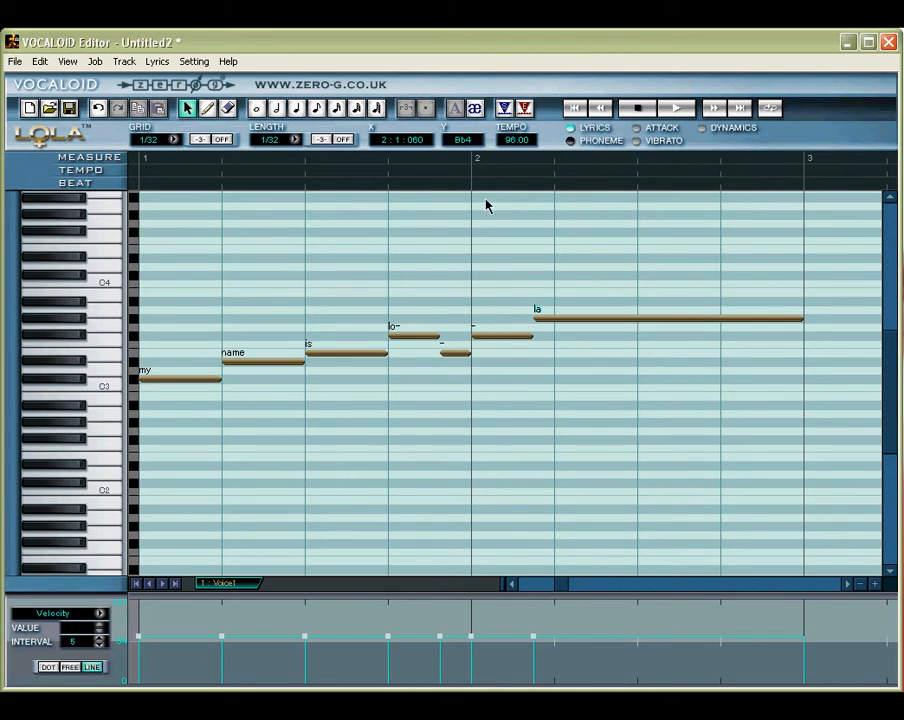
mouse_move(502, 248)
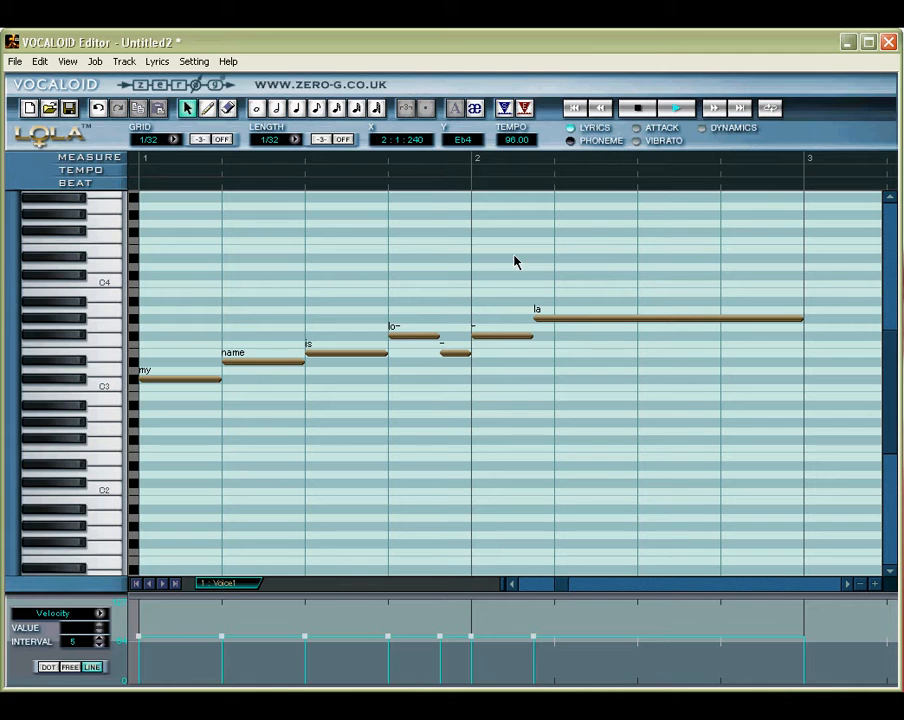
mouse_move(452, 296)
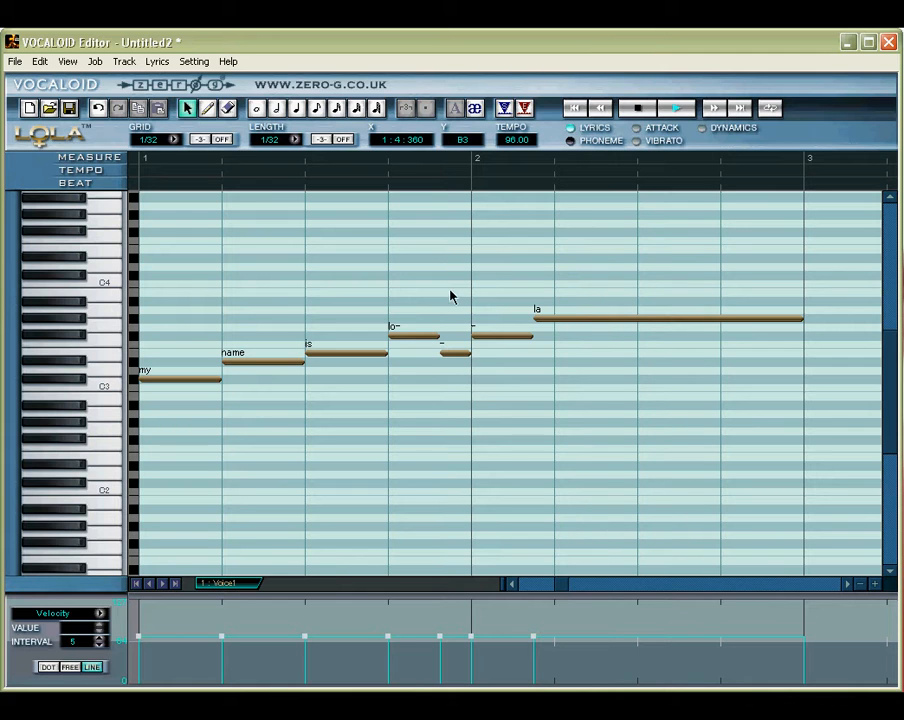
mouse_move(364, 282)
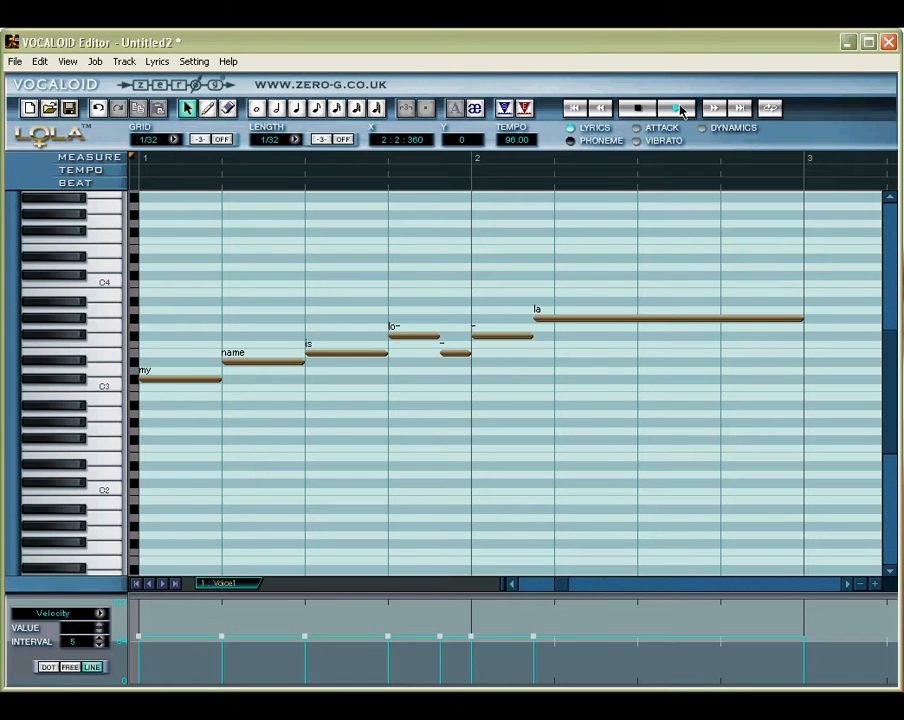
Play the seven-note melody from start to finish with the transport Play button.
left_click(676, 108)
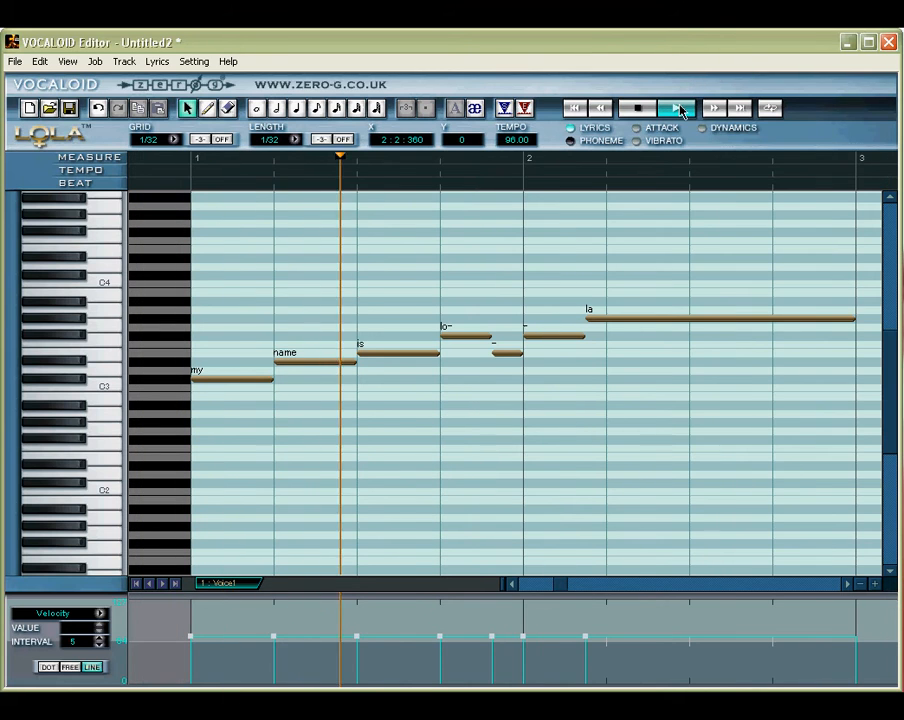
left_click(676, 108)
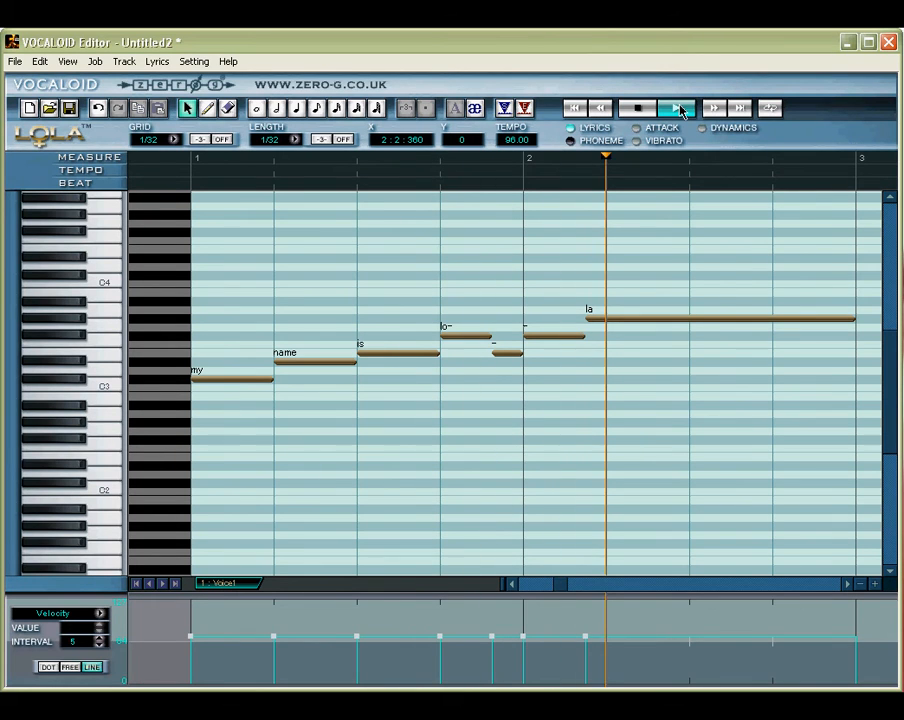
left_click(674, 108)
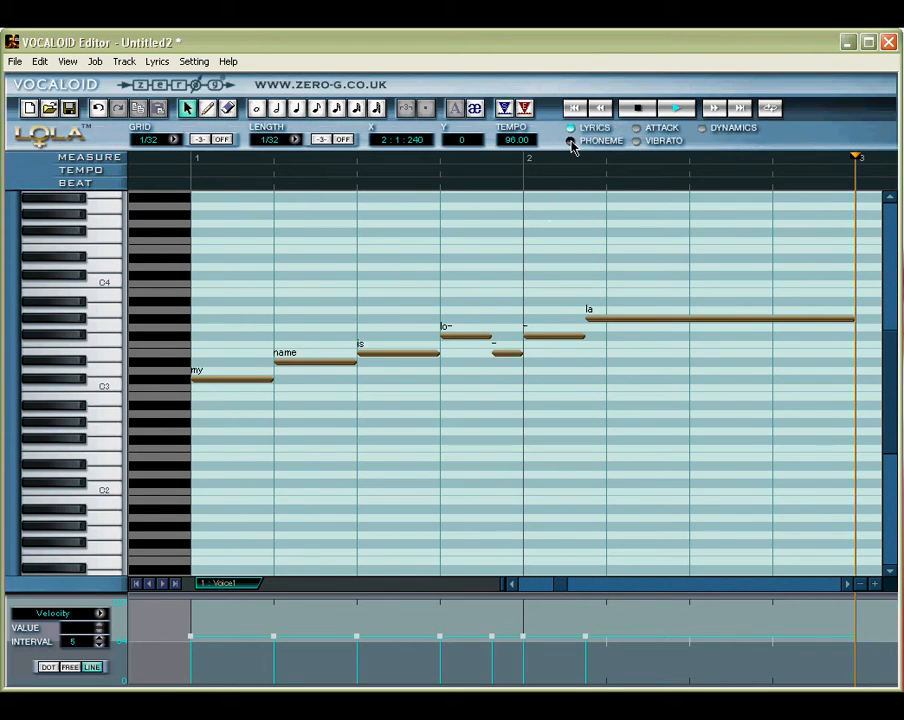
Turn on phoneme display so each note shows its phonetic symbols with its lyric.
left_click(570, 140)
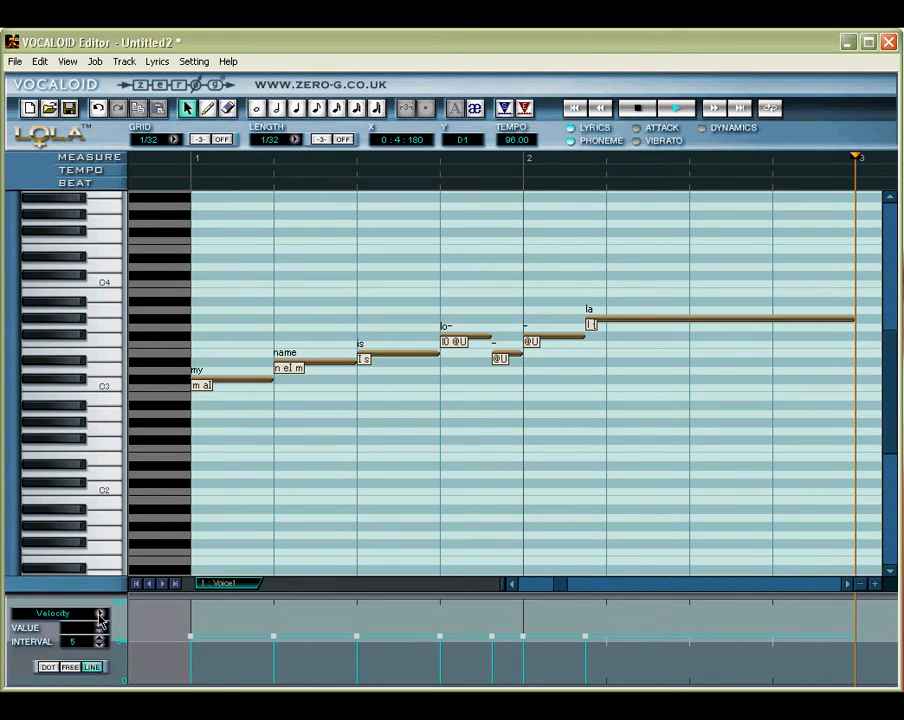
Adjust note velocities in the Velocity control track so they vary per note.
left_click(190, 636)
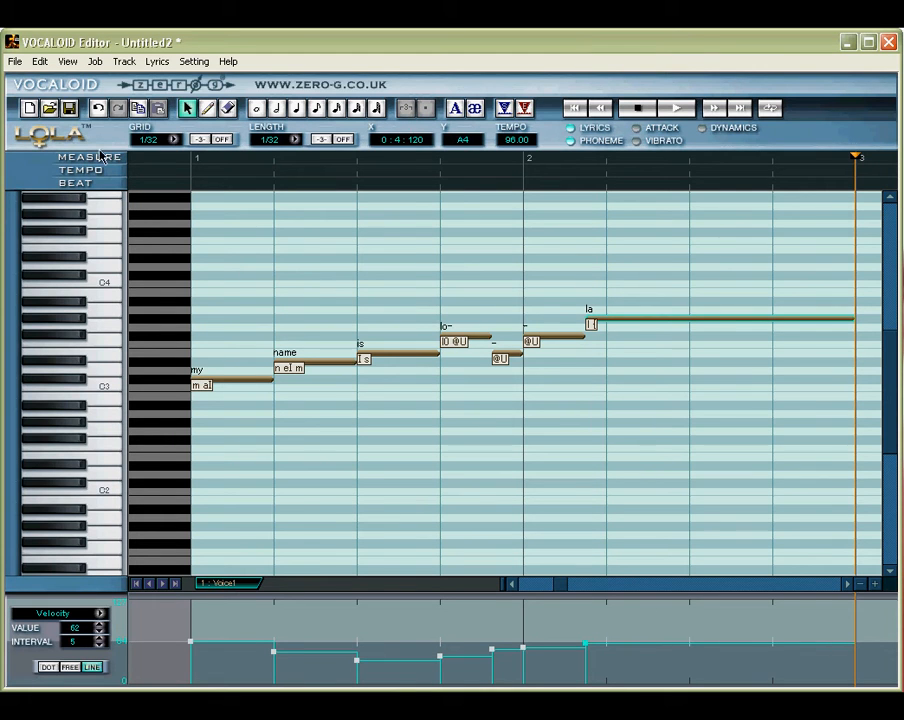
left_click(68, 60)
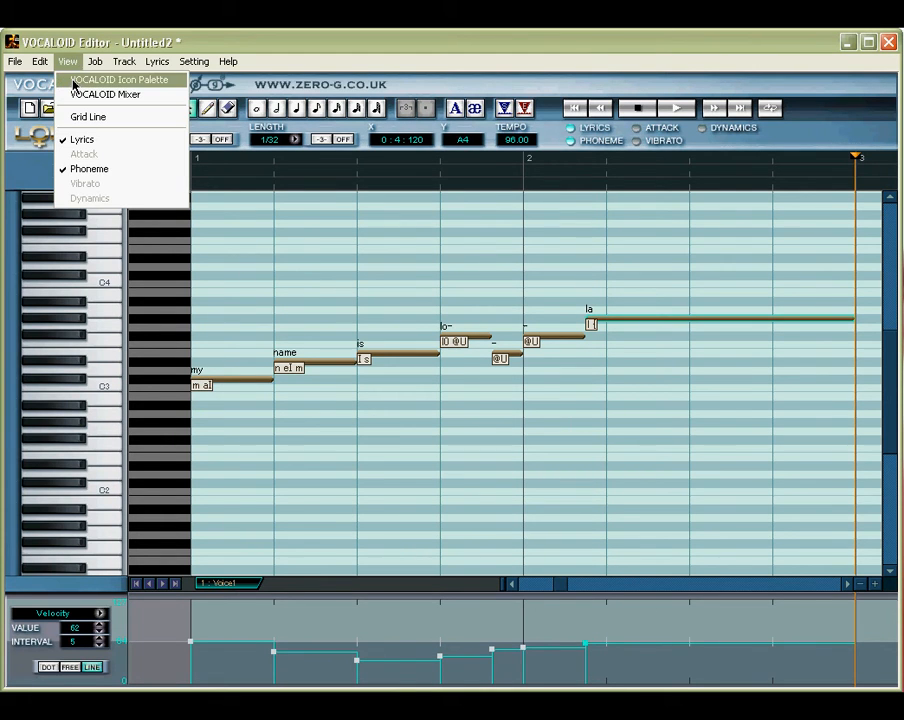
Show the VOCALOID Icon Palette and pick an expression to apply to a note.
left_click(120, 80)
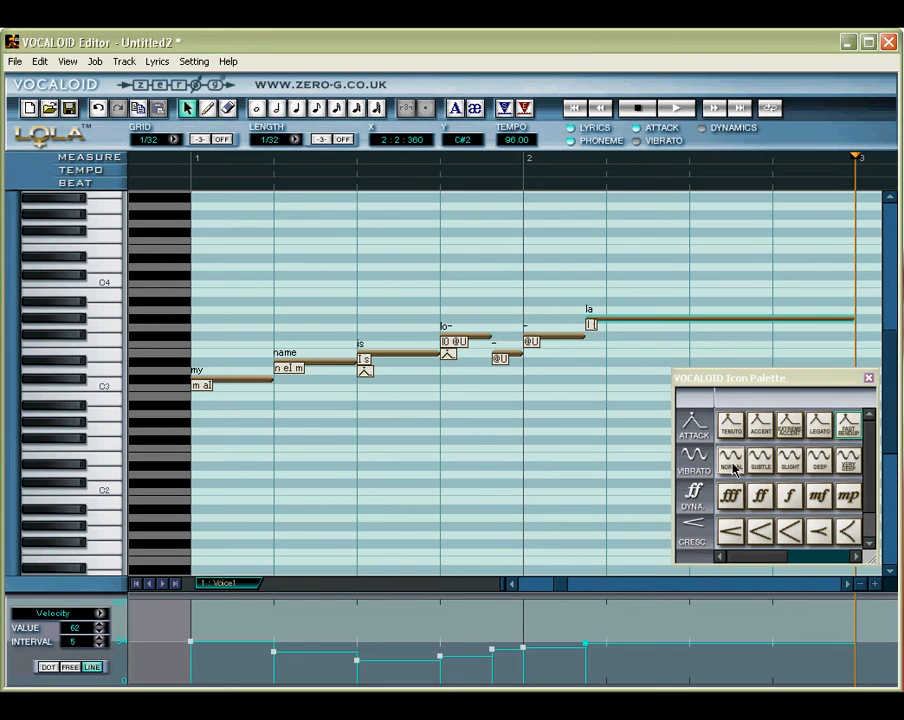
left_click(260, 384)
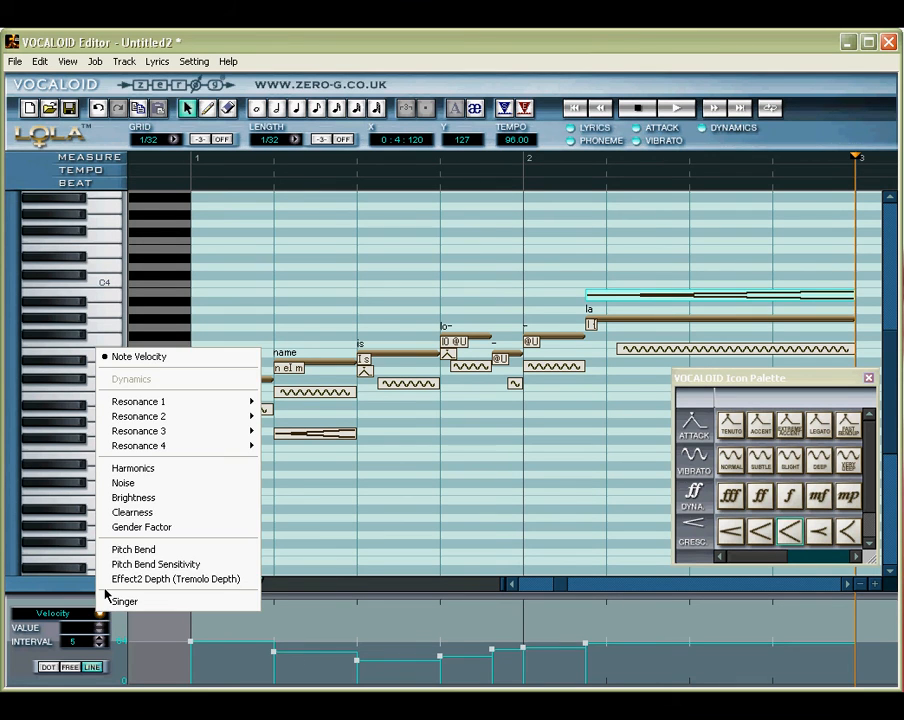
Switch the control track to Pitch Bend for drawing bend curves under the phrase.
left_click(132, 548)
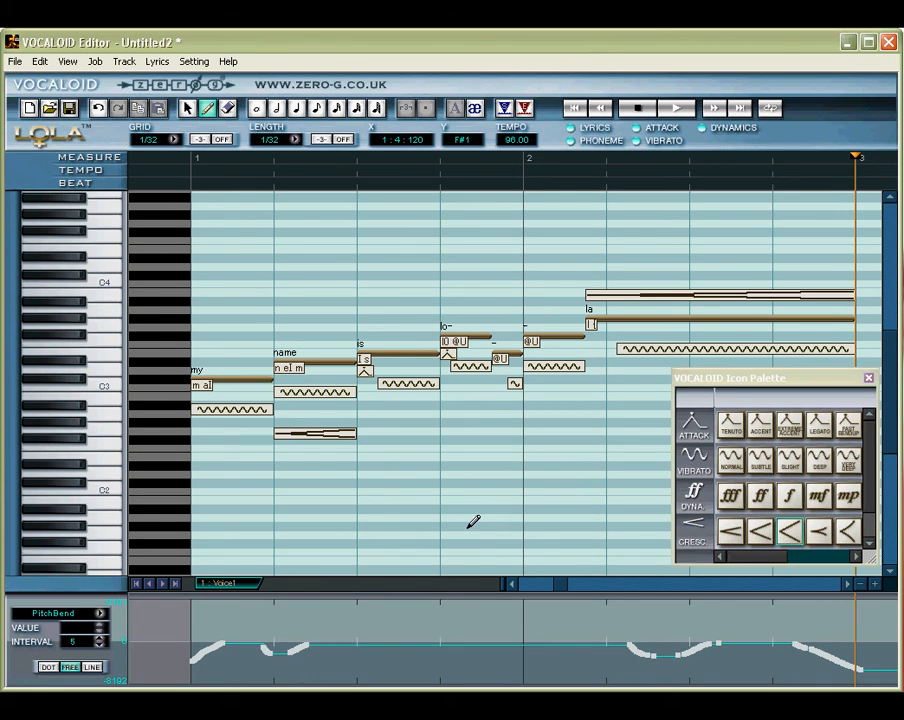
mouse_move(554, 266)
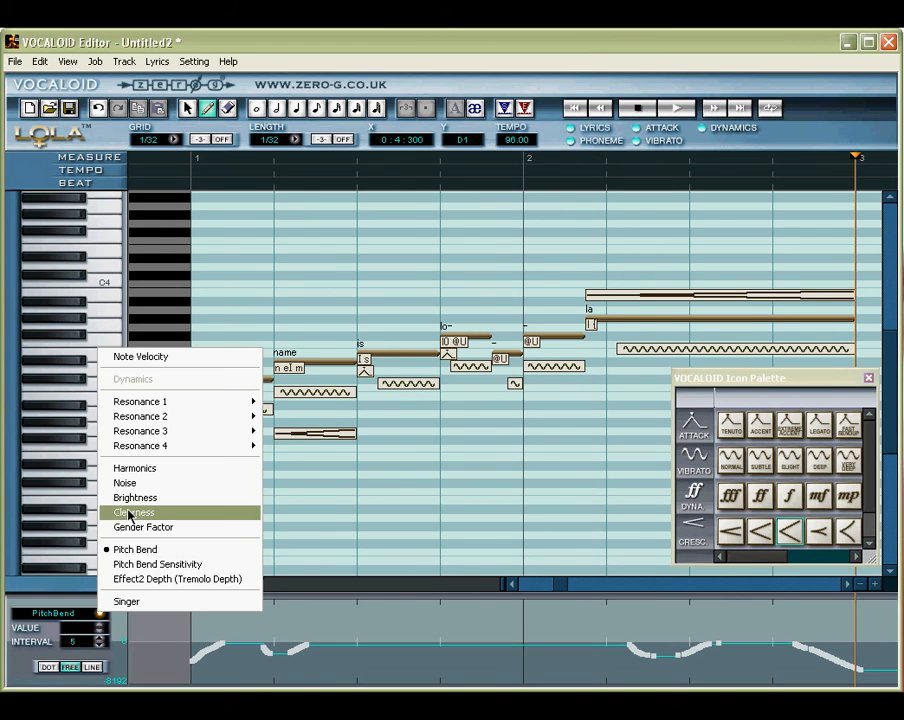
Switch the control track to Brightness and shape a curve beneath the melody.
left_click(136, 496)
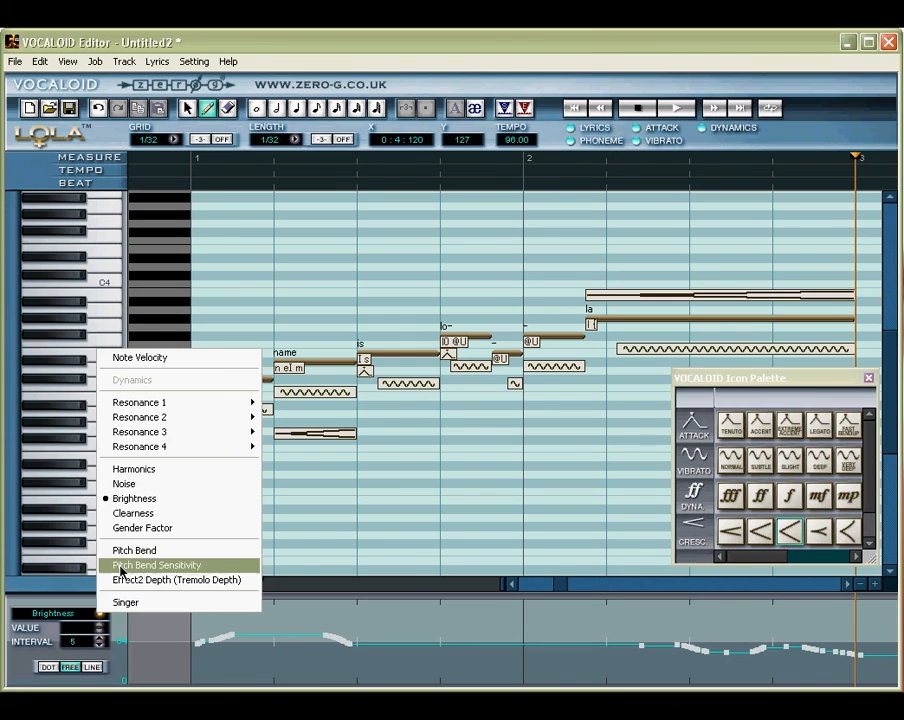
Switch the control track to Clearness and draw a curve along the whole phrase.
left_click(132, 512)
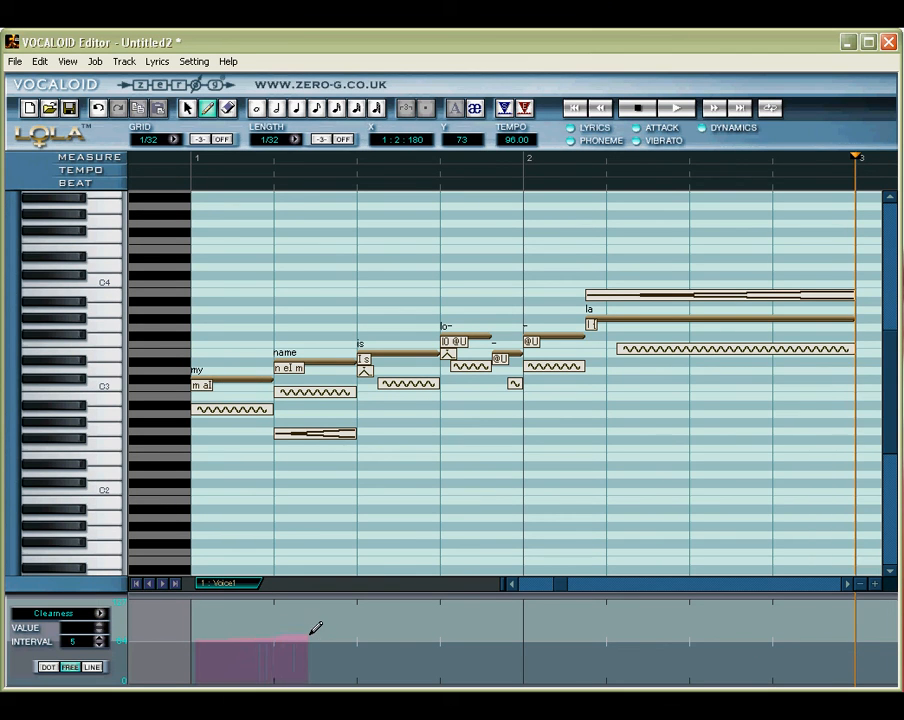
left_click_drag(316, 640, 430, 640)
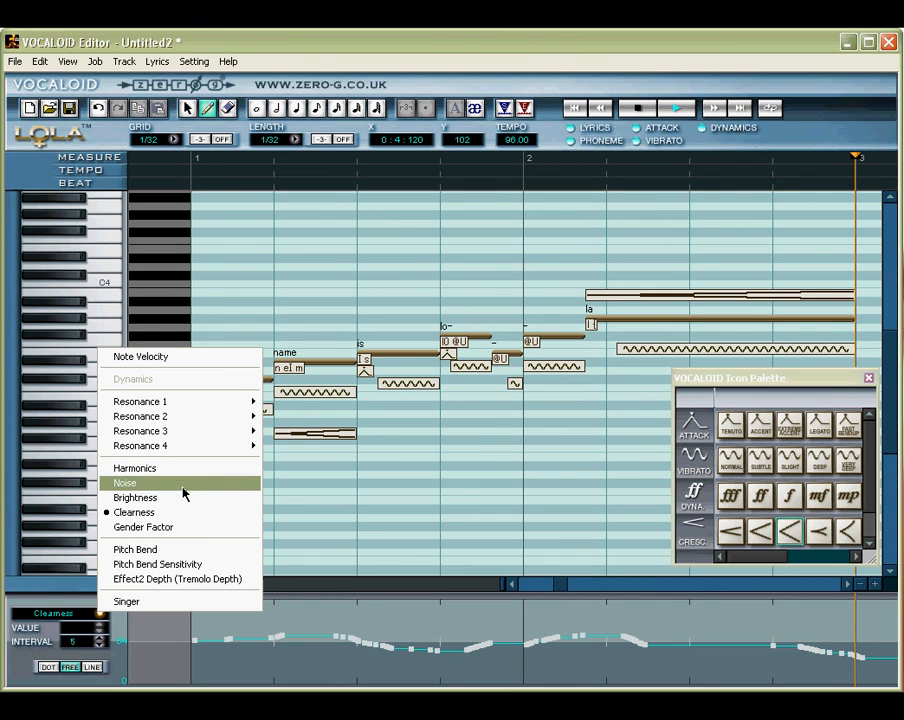
left_click(124, 482)
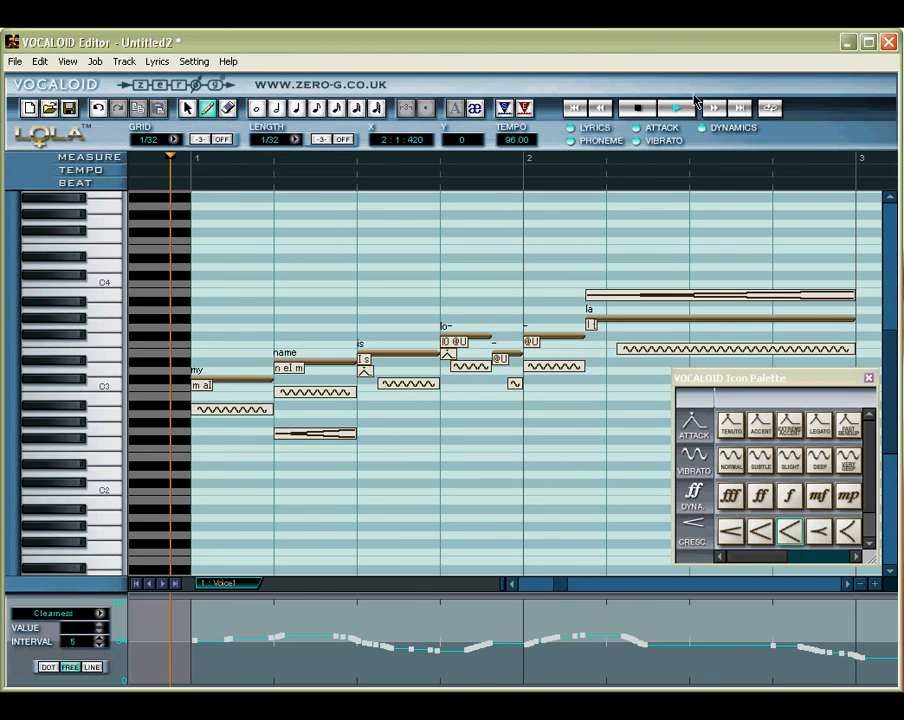
Play the sequence back from the beginning to review it before saving.
left_click(676, 108)
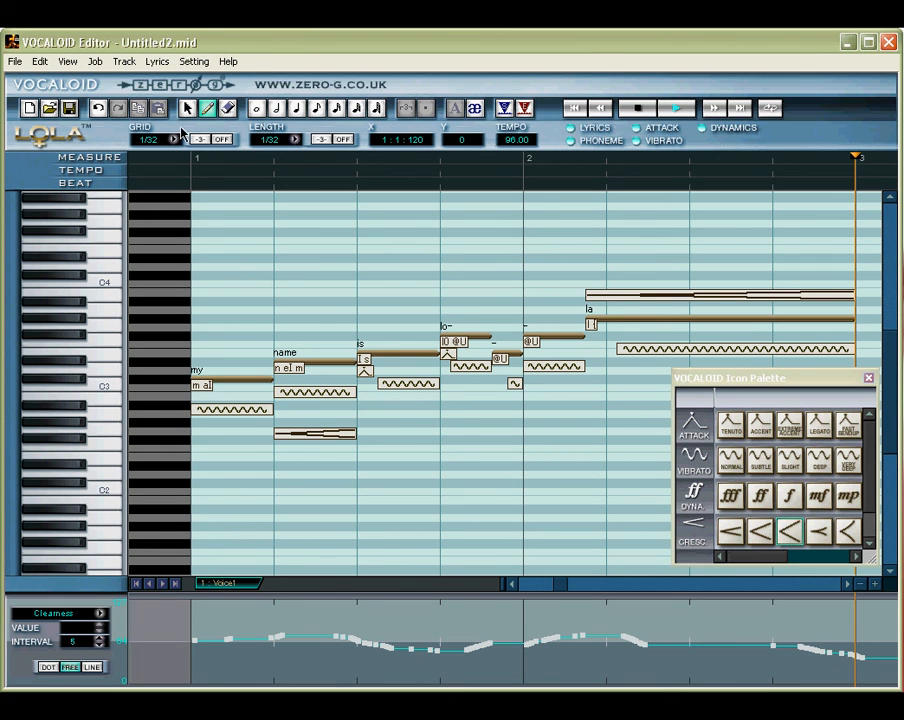
Add a second vocal track (singer LOLA) and place a note in it.
left_click(122, 60)
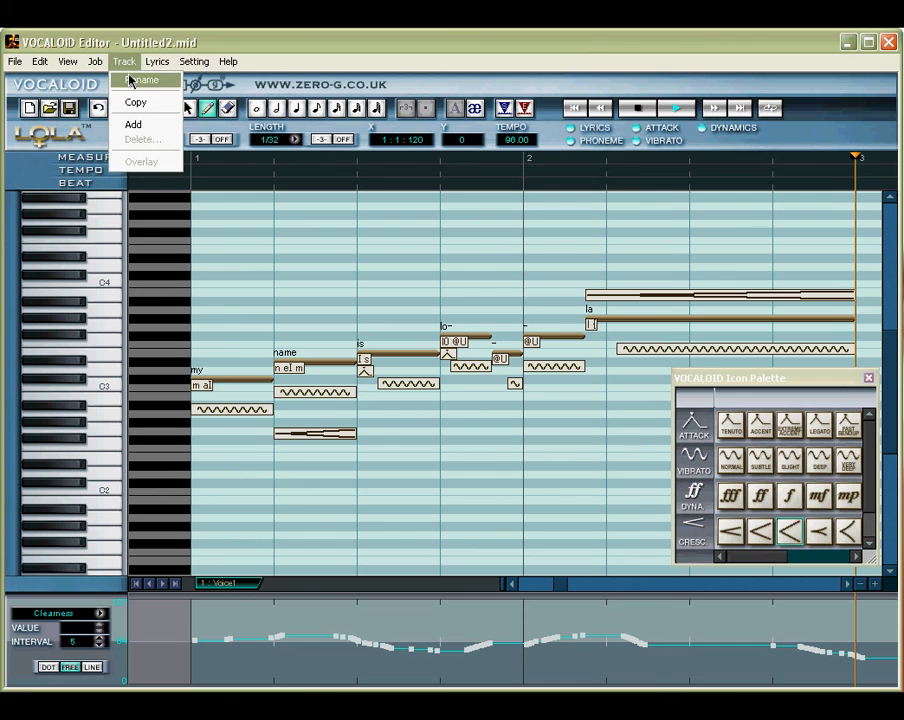
left_click(132, 124)
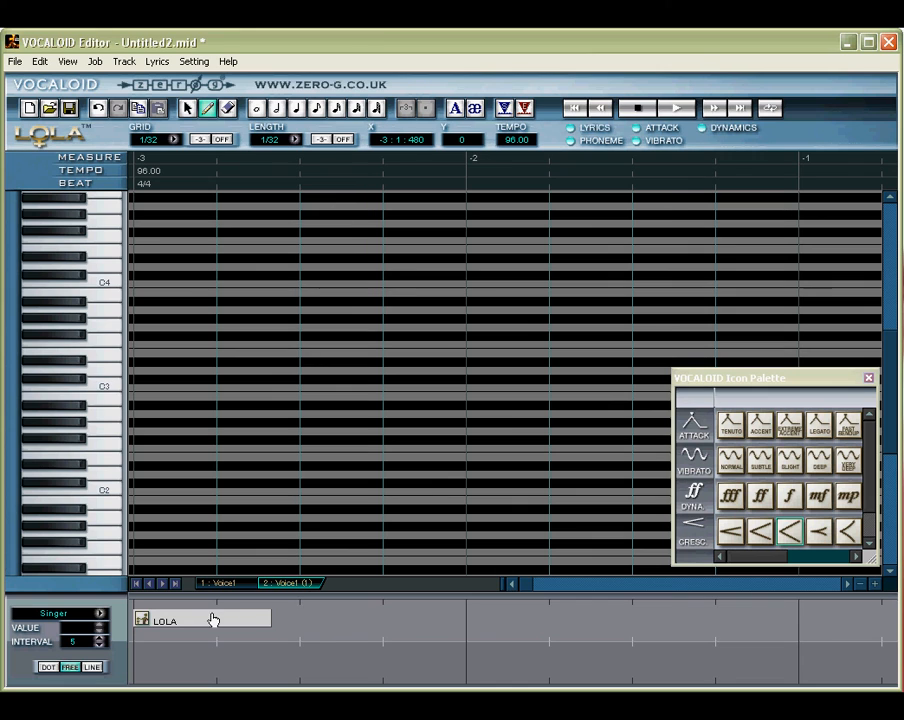
left_click(200, 620)
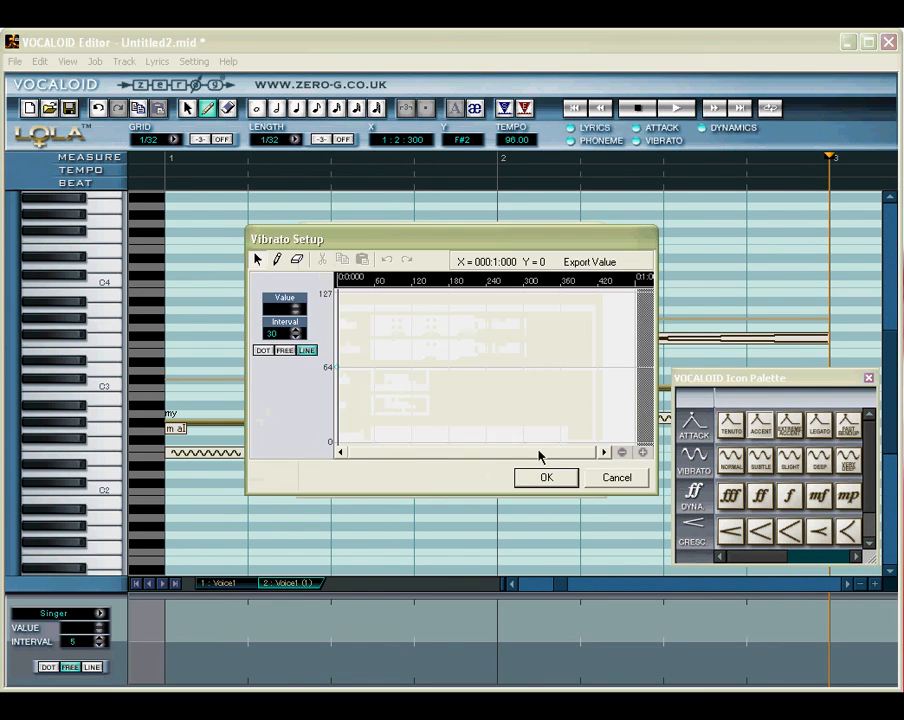
Draw a gradually rising vibrato depth curve for the note and apply it.
left_click(284, 350)
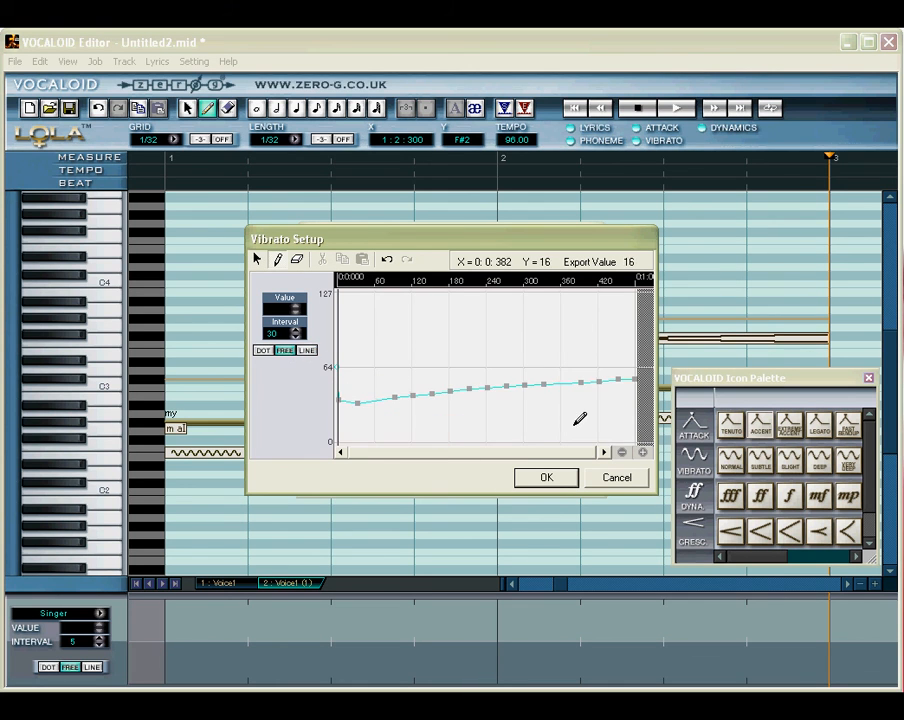
left_click(546, 476)
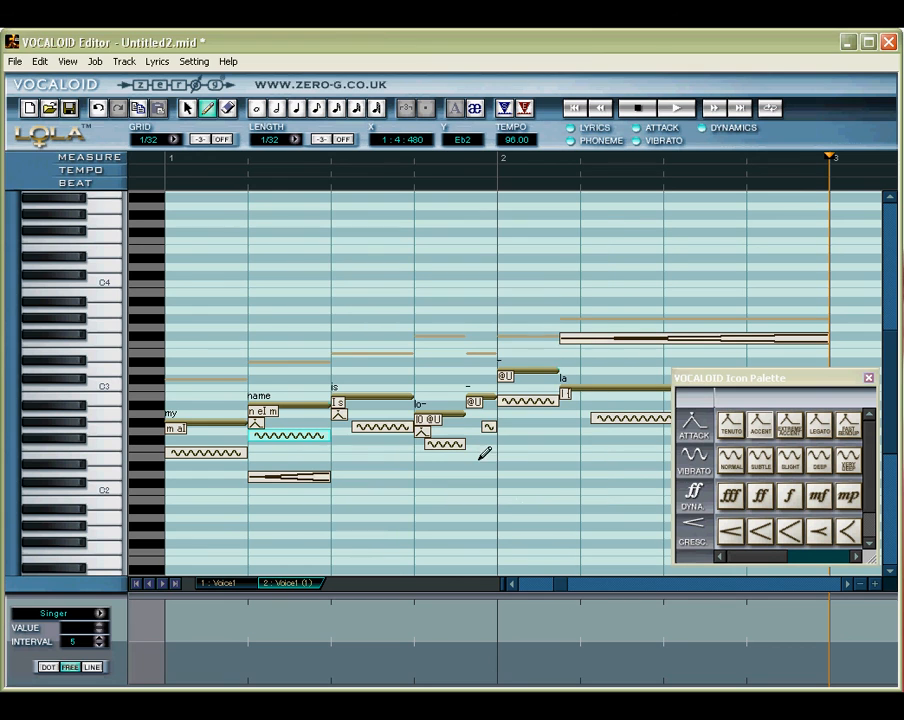
left_click(16, 60)
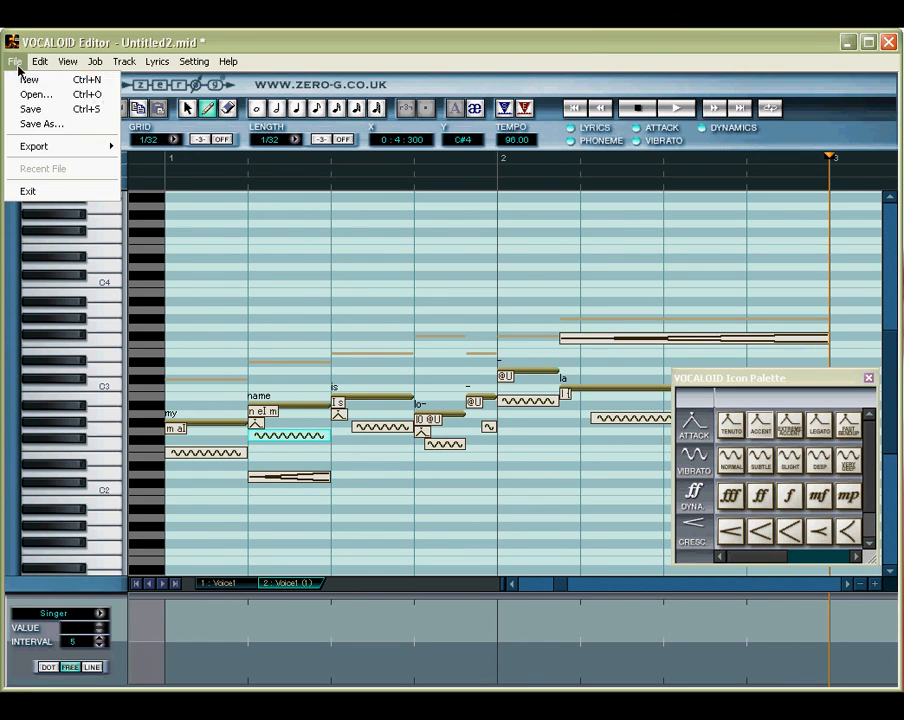
Save the two-track sequence as a MIDI file, then export it as a WAV audio file.
left_click(16, 60)
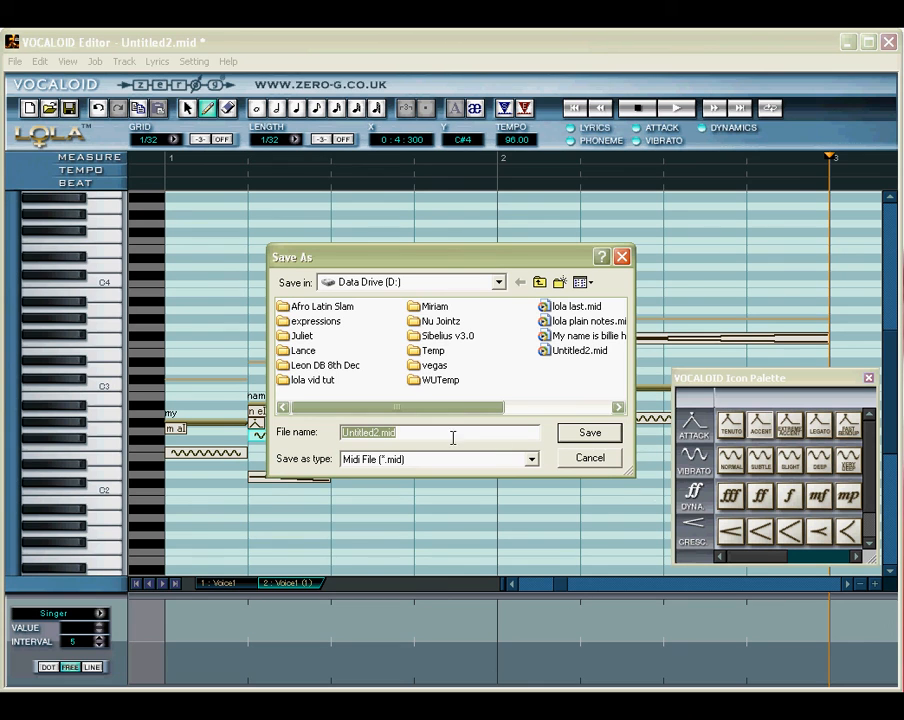
left_click(590, 456)
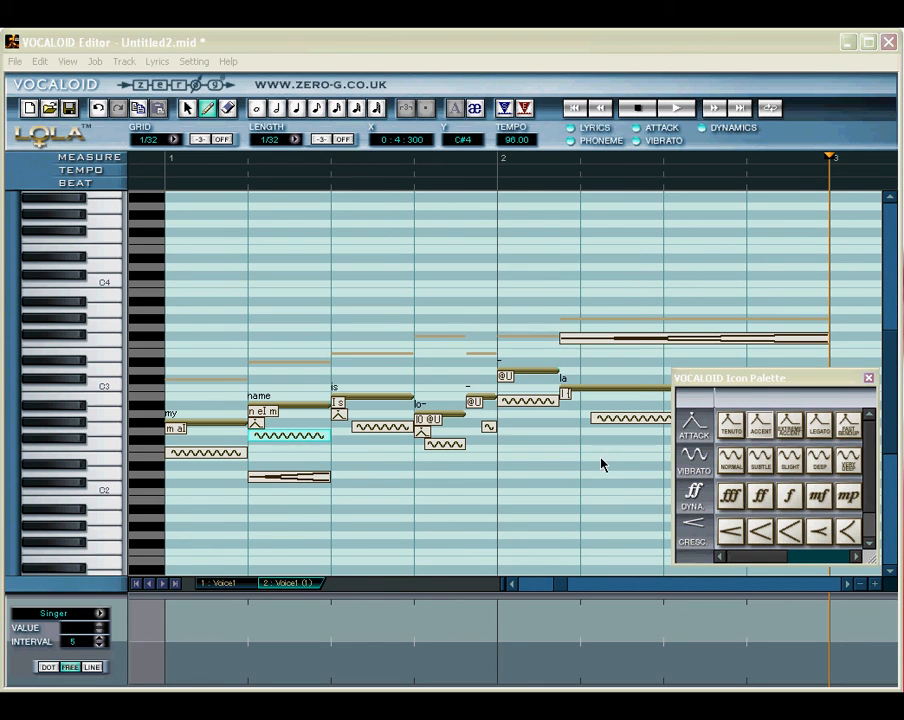
left_click(16, 60)
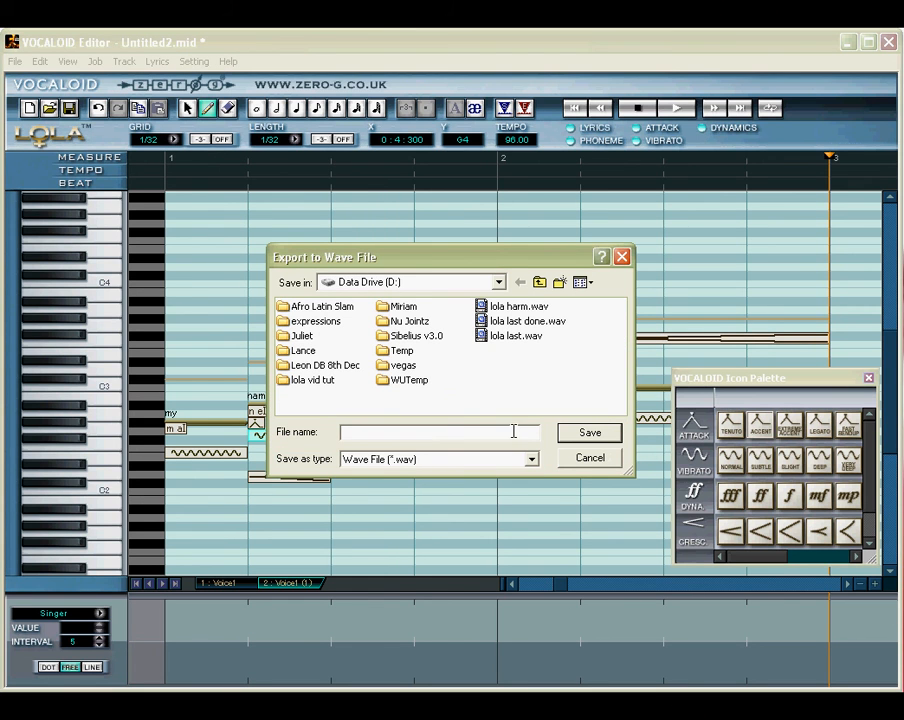
left_click(588, 456)
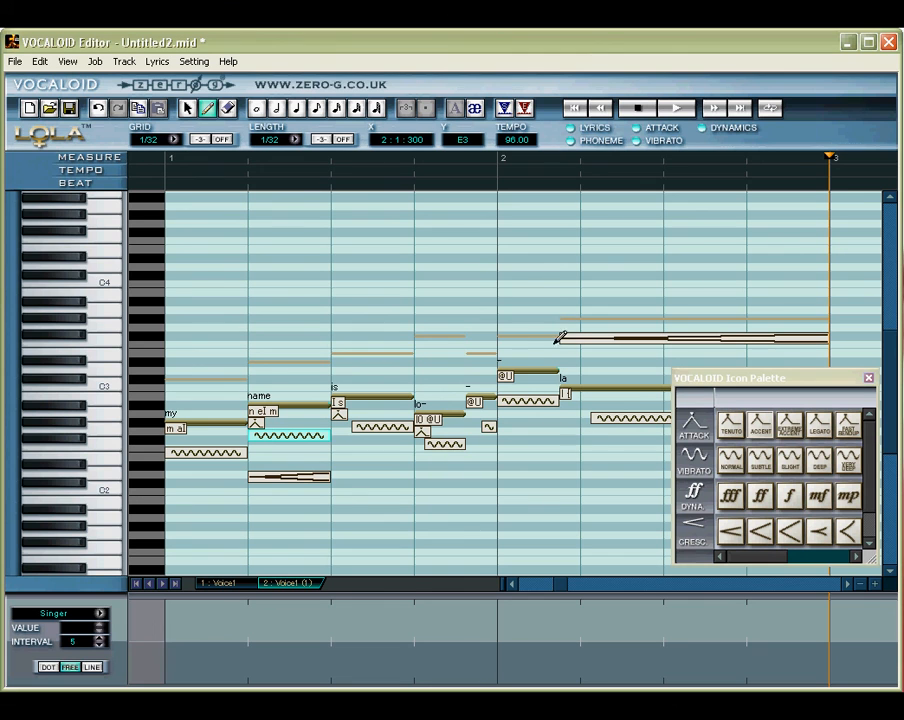